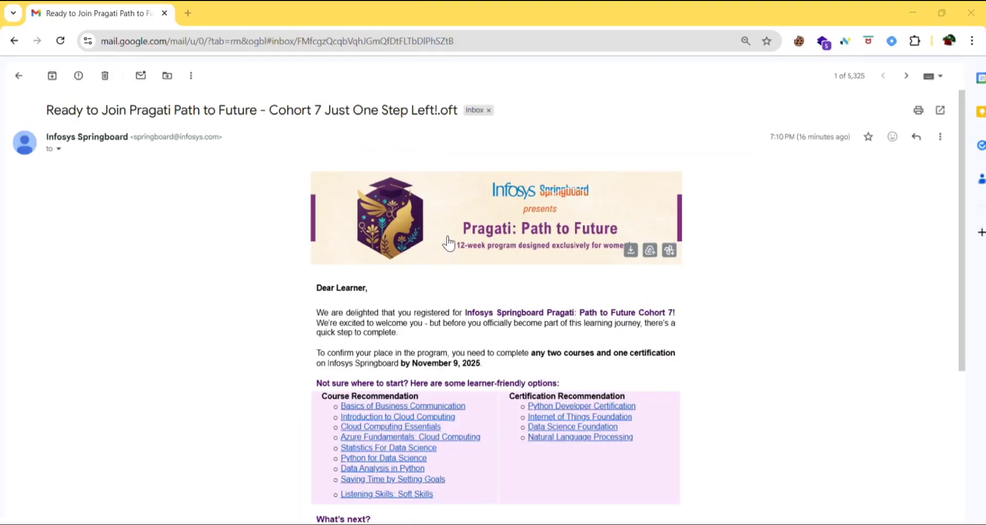
# Scroll the Pragati email and highlight the two-courses-and-one-certification requirement
pyautogui.scroll(-3)
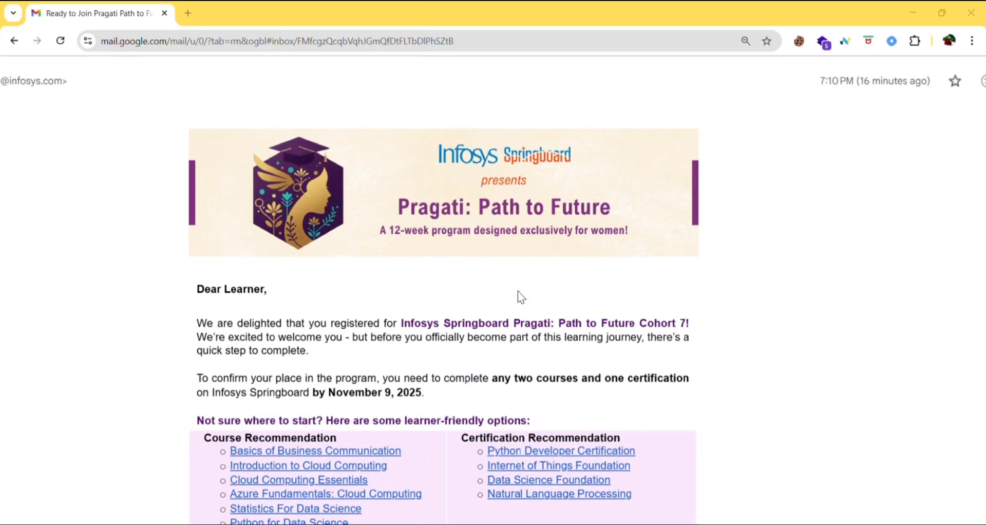
pyautogui.scroll(-3)
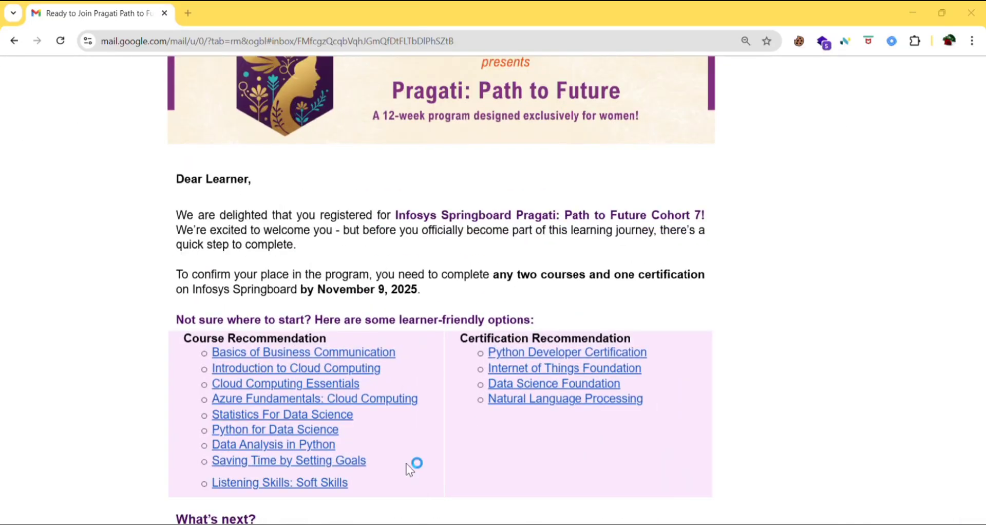
pyautogui.scroll(-3)
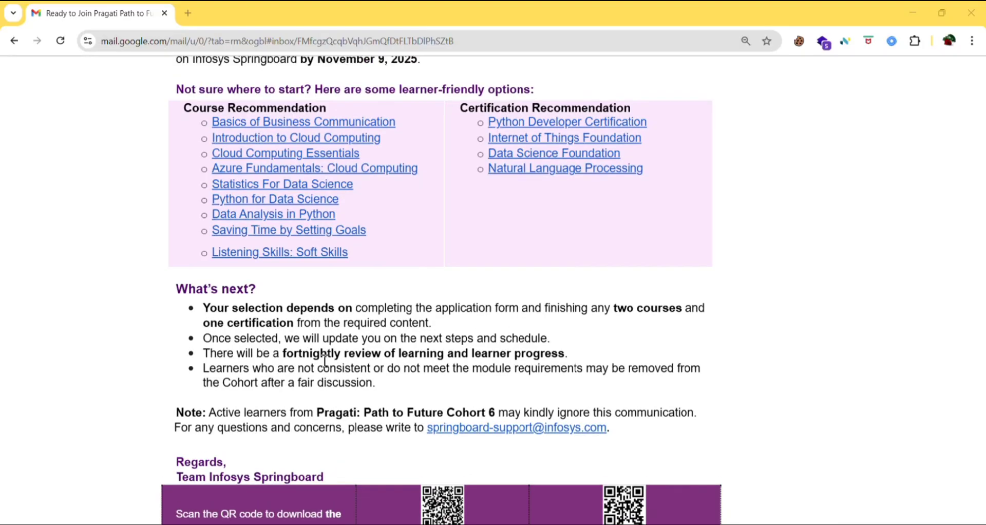
pyautogui.scroll(3)
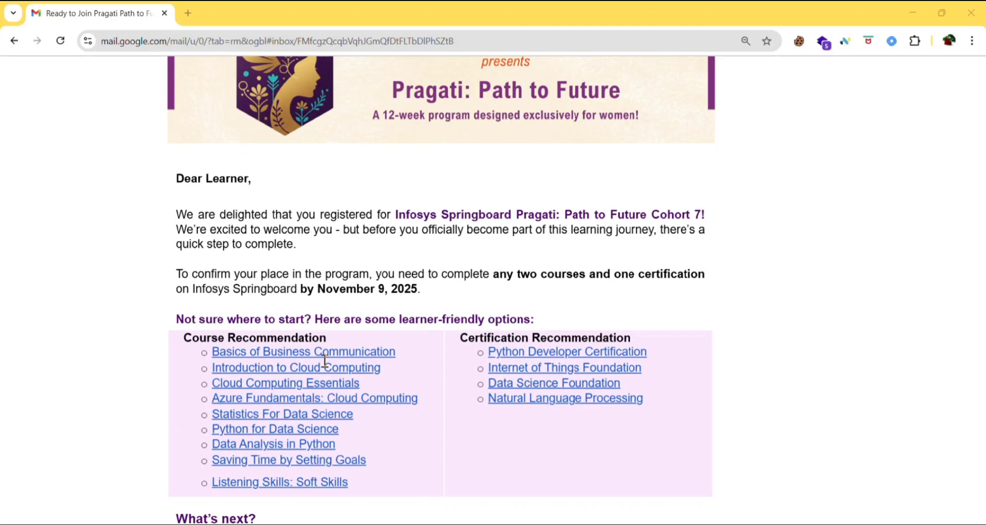
pyautogui.scroll(-3)
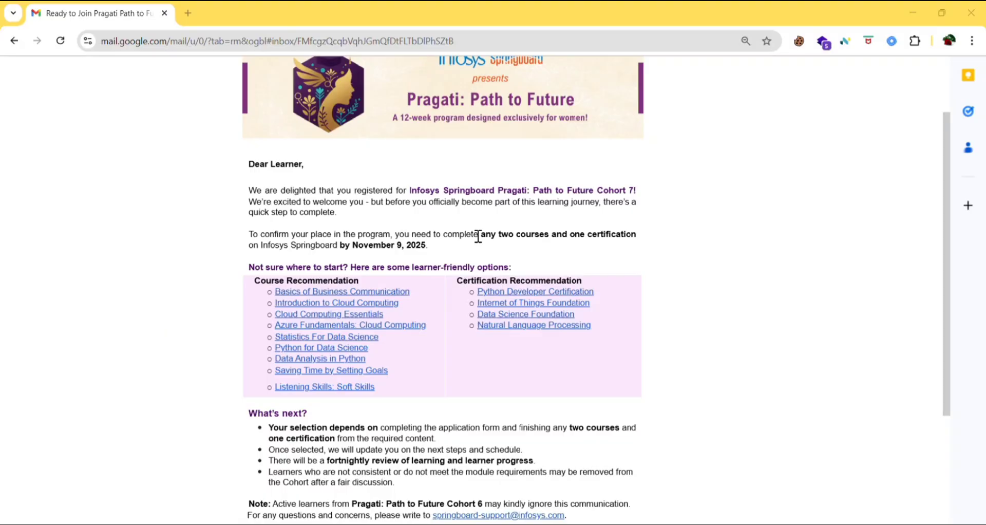
pyautogui.moveTo(472, 234); pyautogui.dragTo(430, 245)
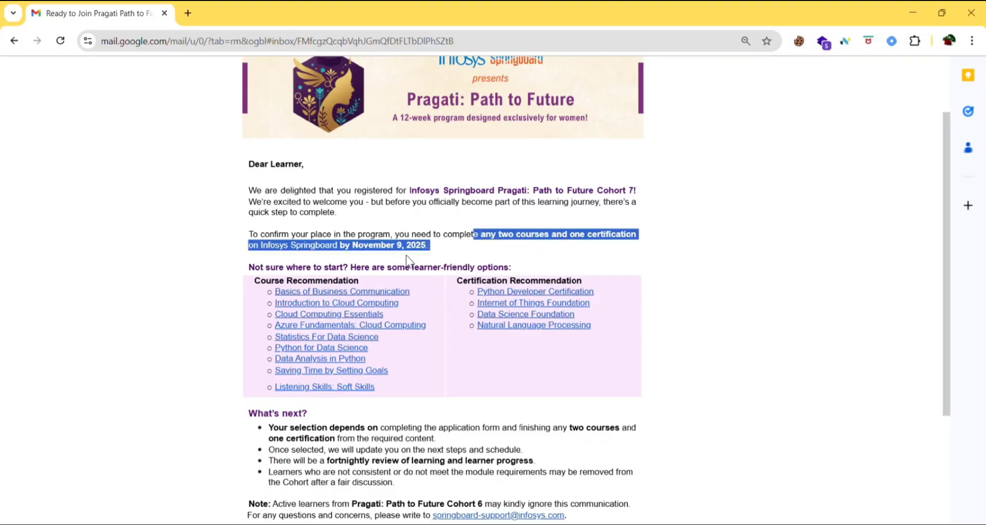
pyautogui.moveTo(429, 263)
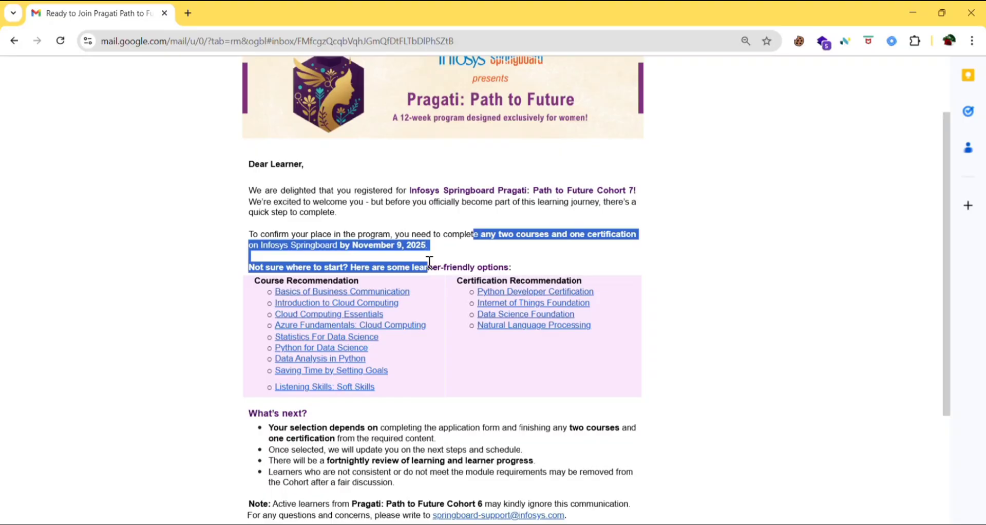
pyautogui.moveTo(448, 257)
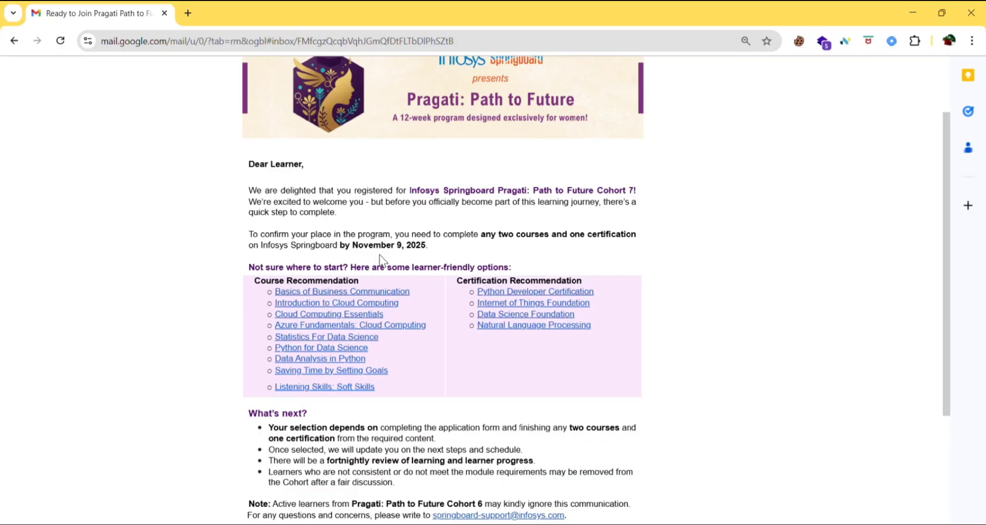
pyautogui.moveTo(337, 427)
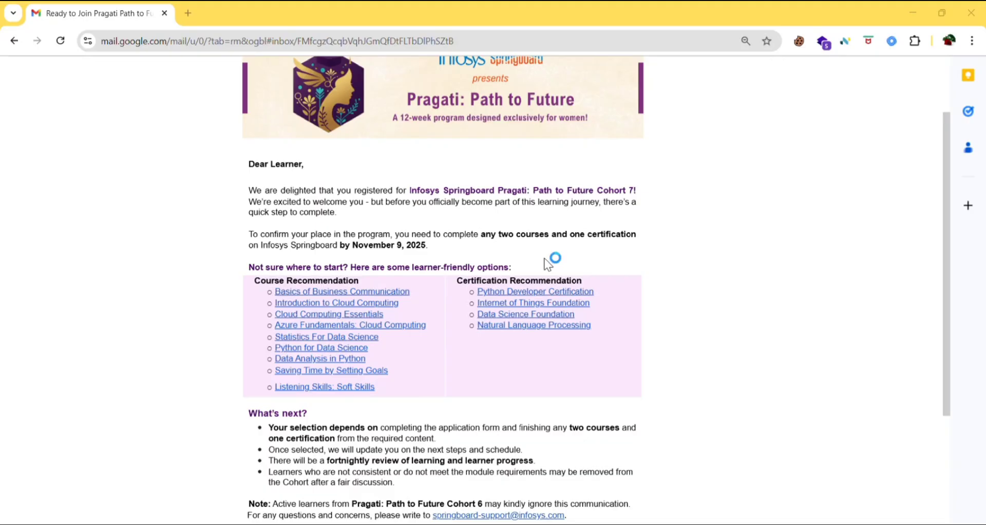
pyautogui.moveTo(597, 276)
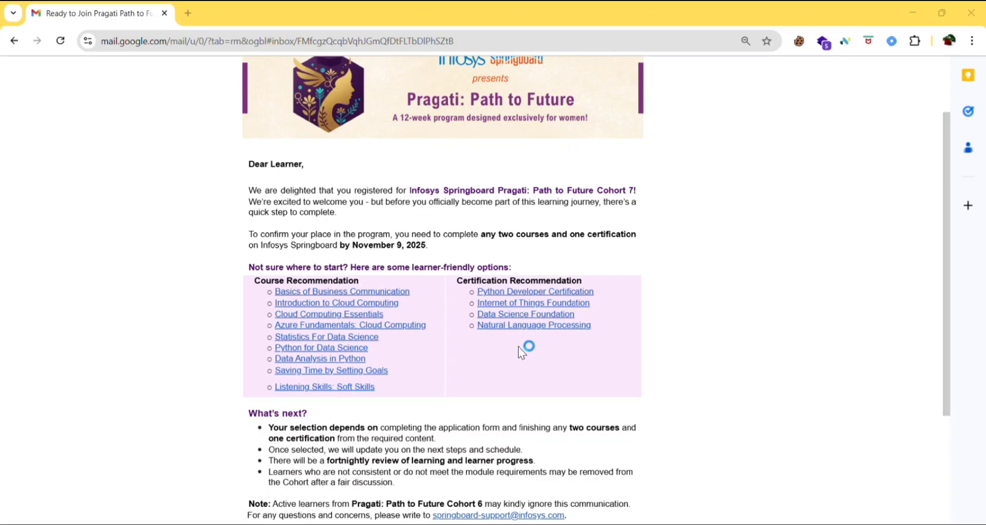
pyautogui.moveTo(500, 301)
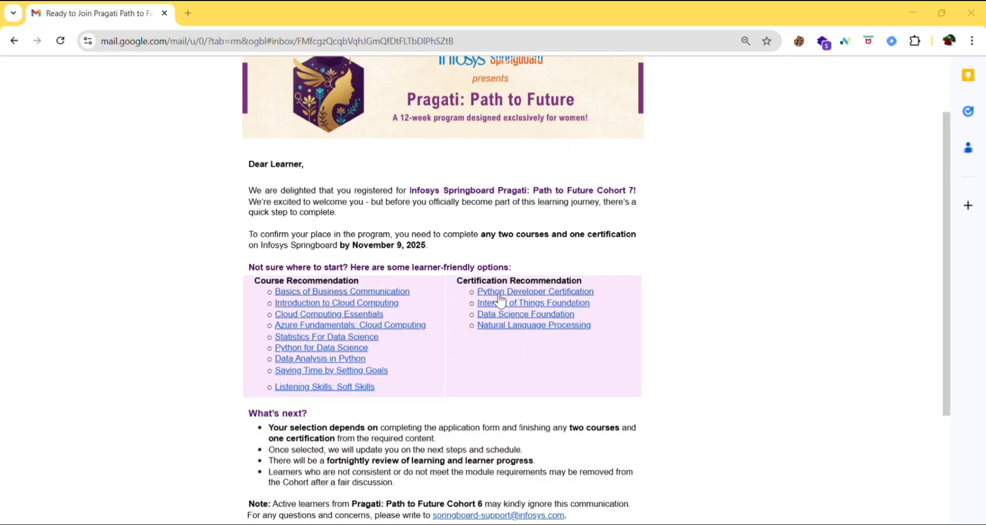
pyautogui.moveTo(518, 331)
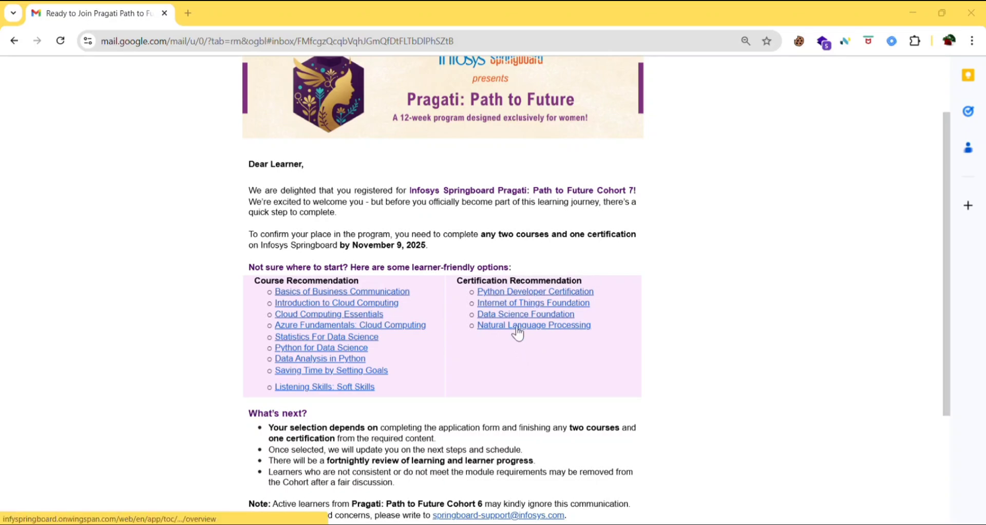
# Scroll down to the course recommendations and read the full channel description
pyautogui.scroll(-3)
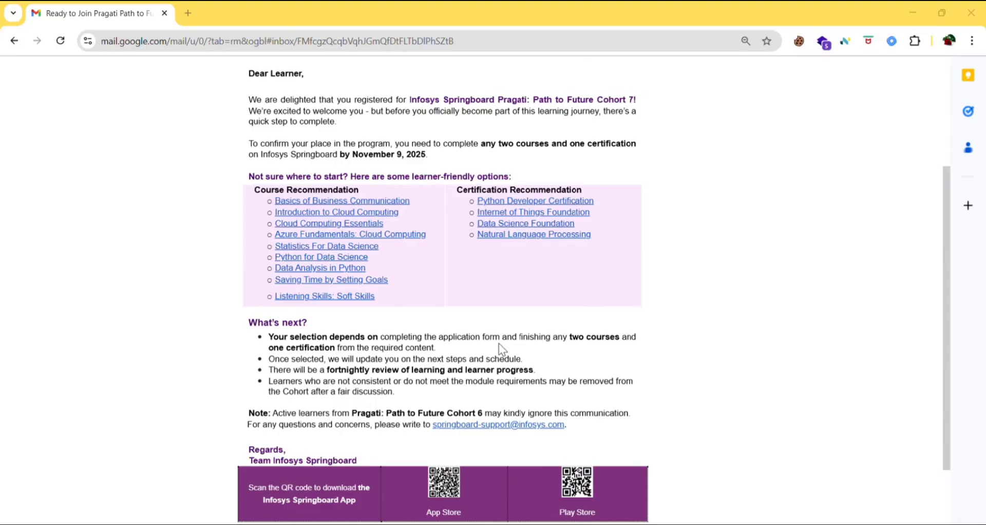
pyautogui.scroll(-3)
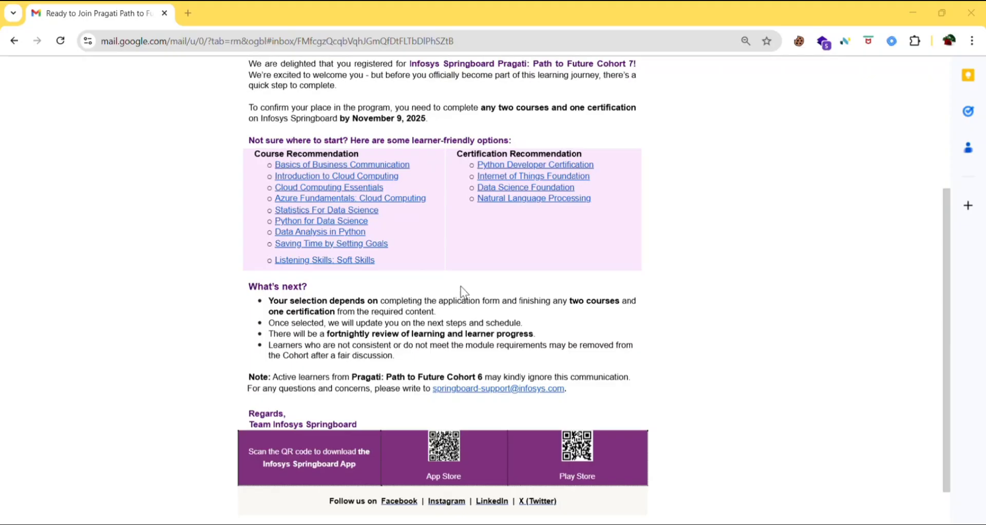
pyautogui.scroll(-3)
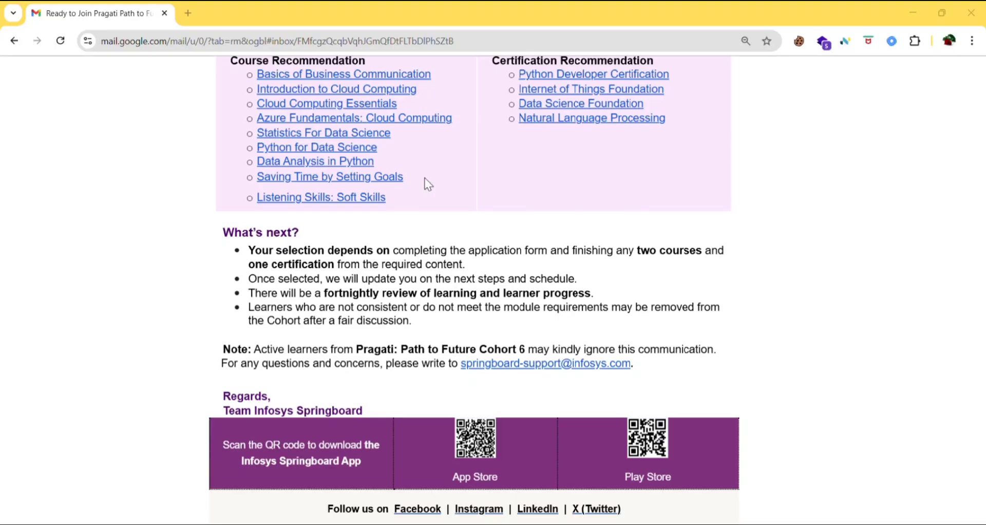
pyautogui.moveTo(429, 20)
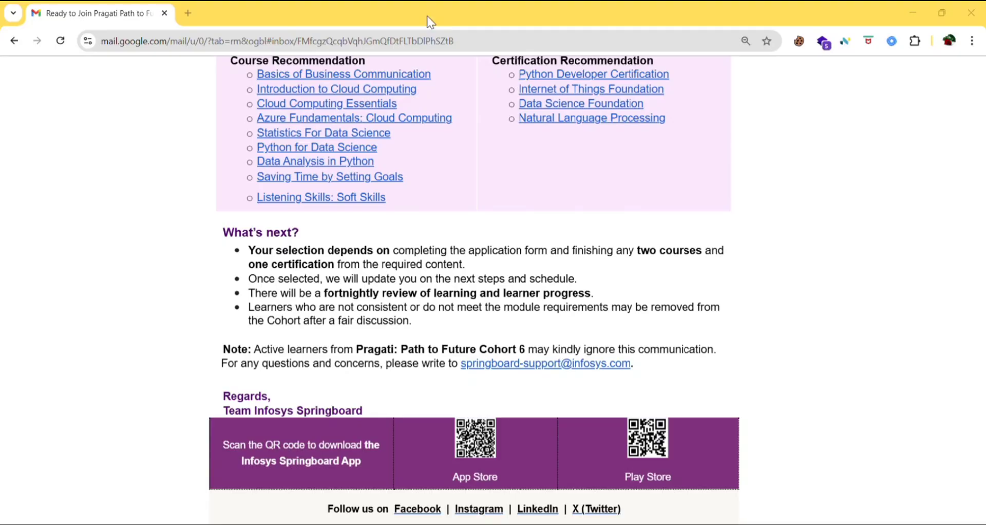
pyautogui.scroll(-3)
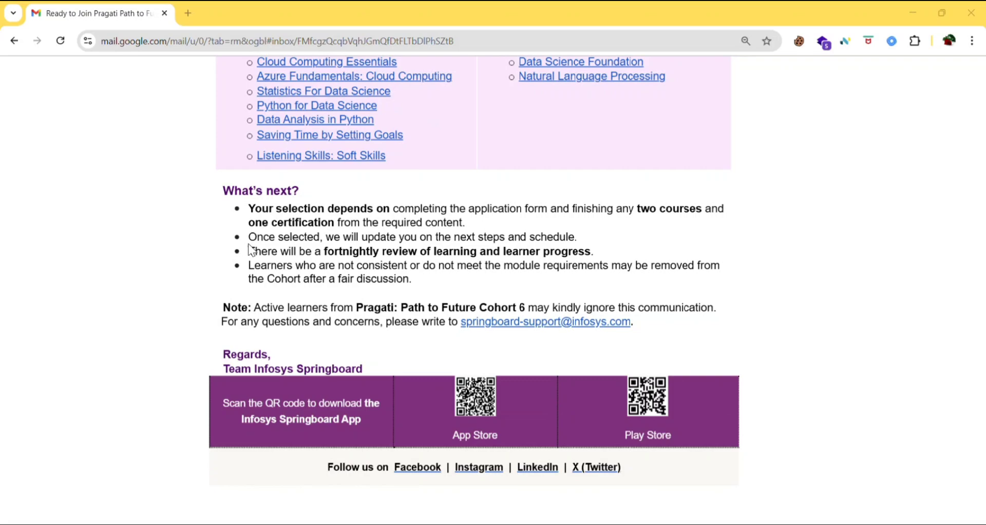
pyautogui.moveTo(467, 279)
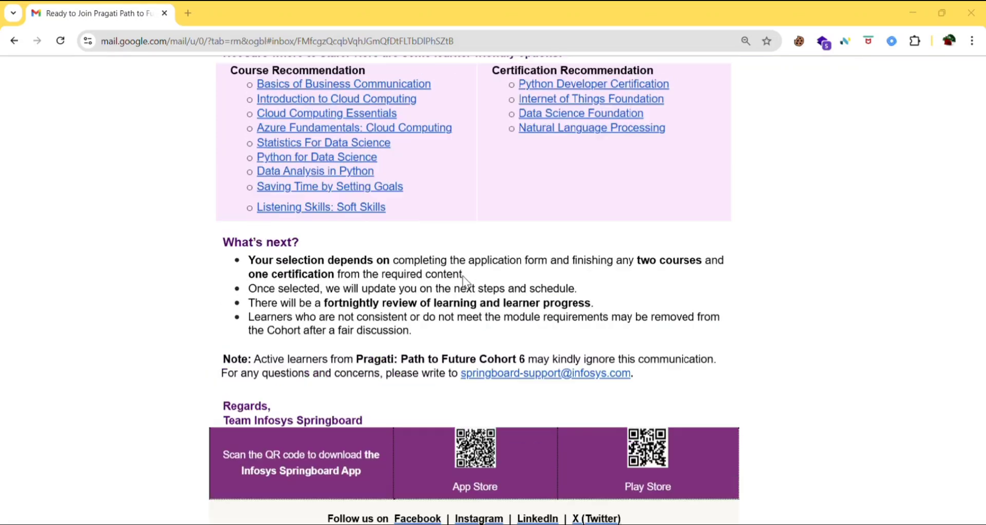
pyautogui.scroll(-3)
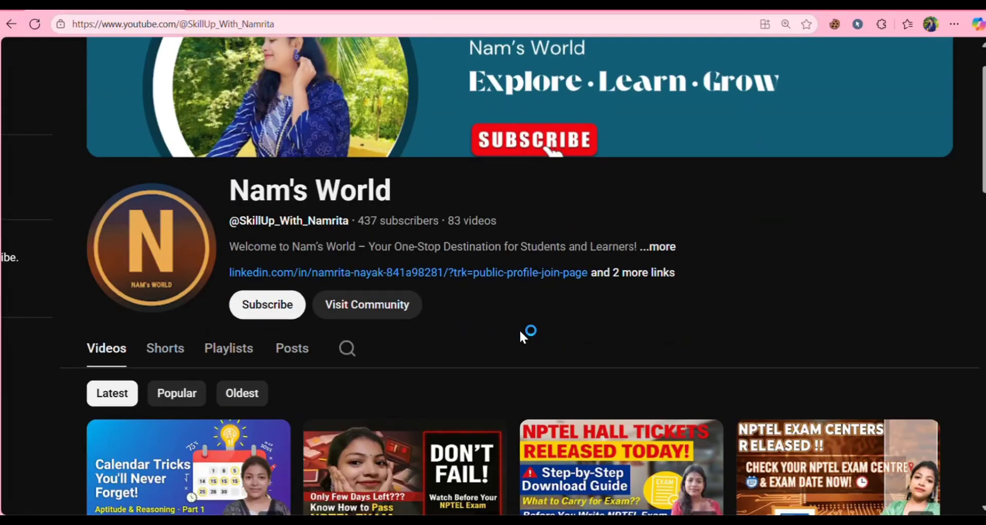
pyautogui.scroll(-3)
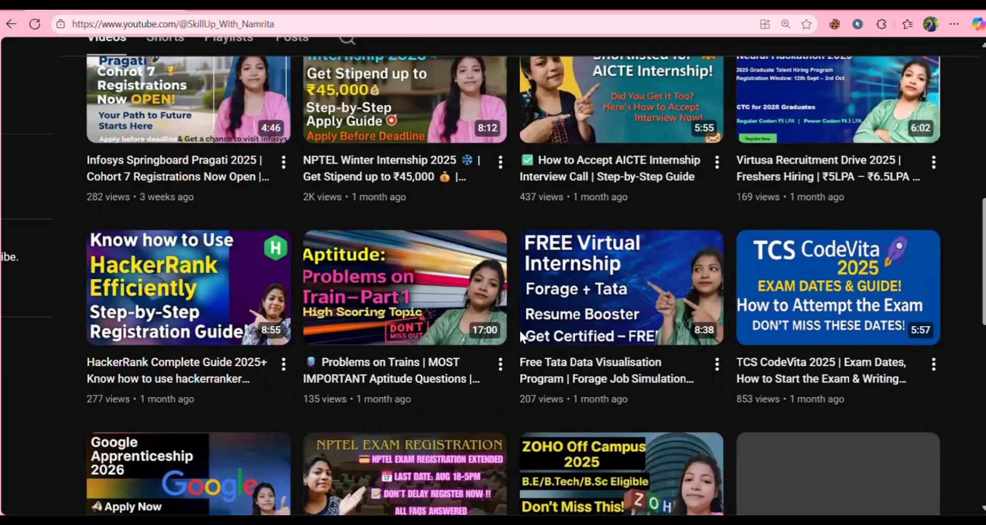
pyautogui.scroll(-3)
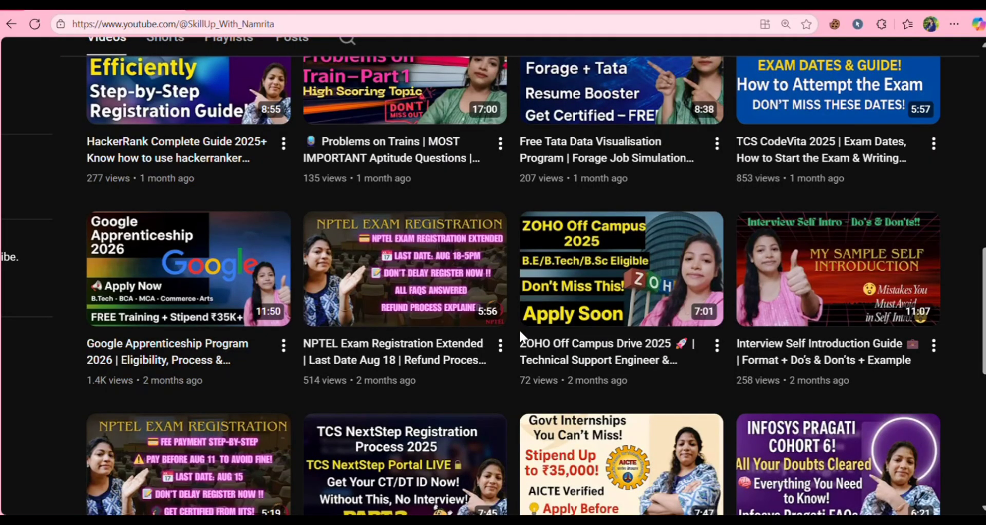
pyautogui.scroll(-3)
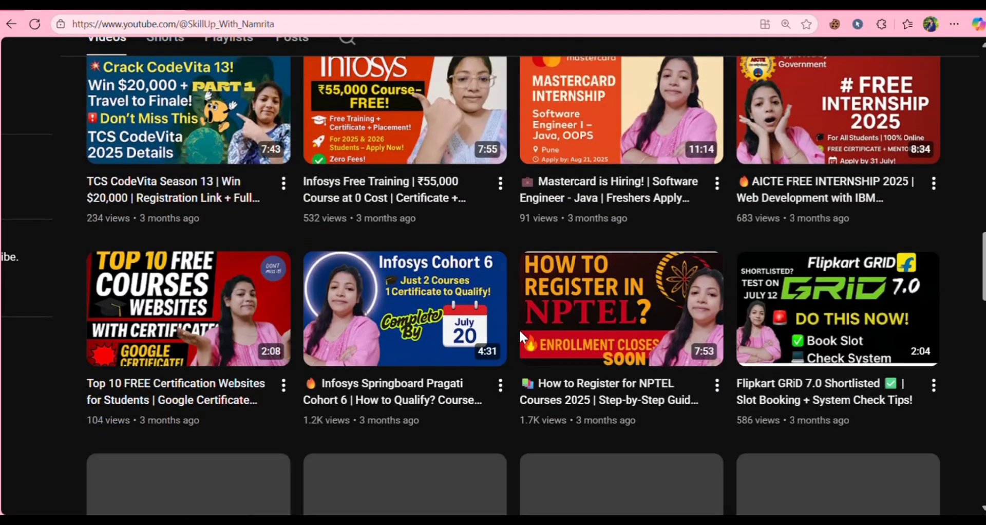
pyautogui.scroll(-3)
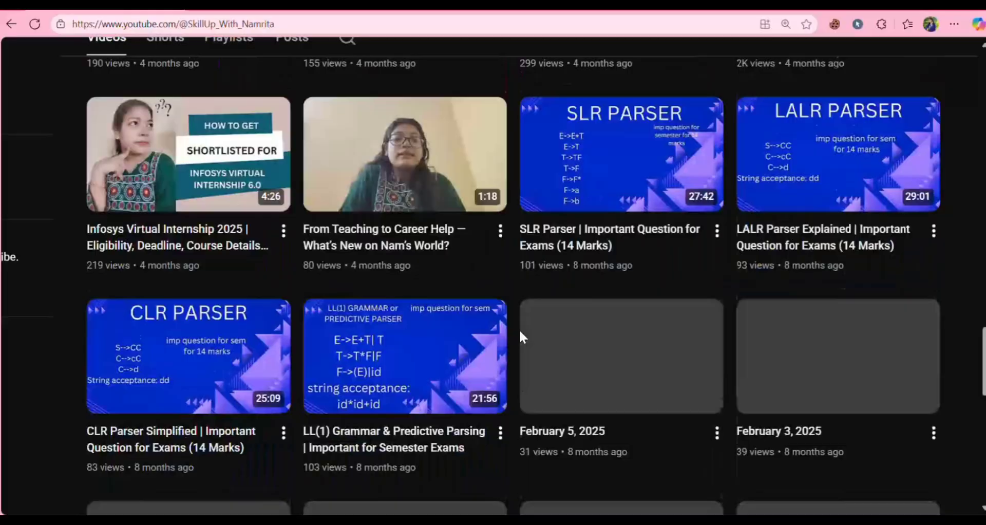
pyautogui.scroll(-3)
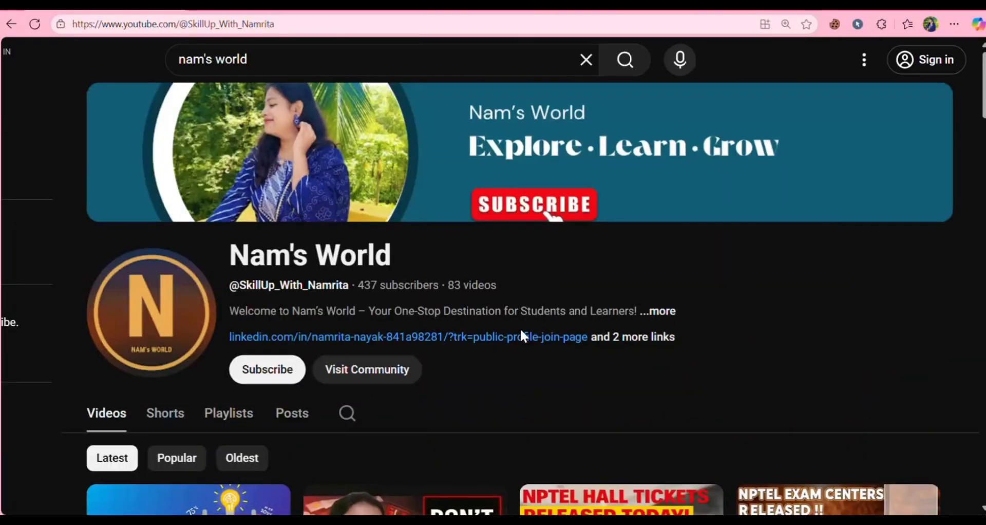
pyautogui.click(654, 310)
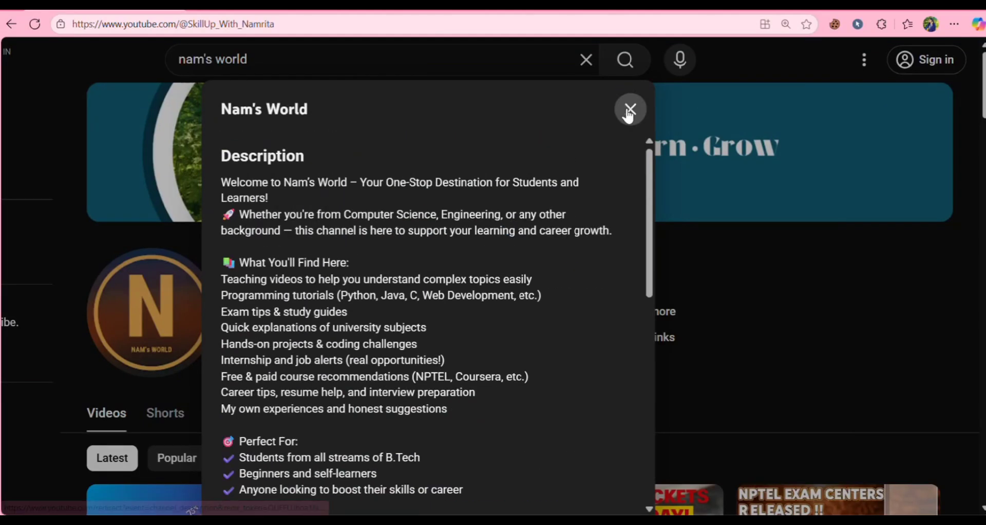
pyautogui.click(630, 108)
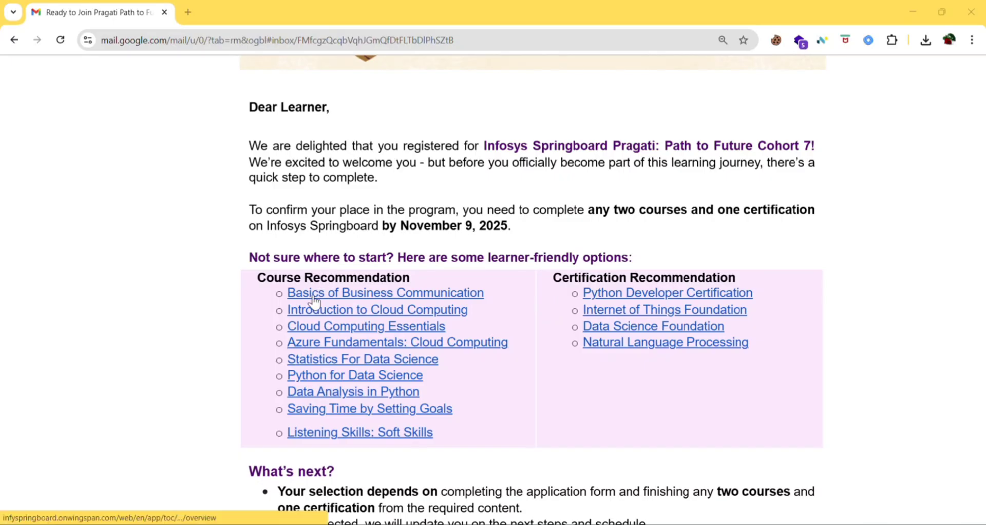
pyautogui.moveTo(377, 302)
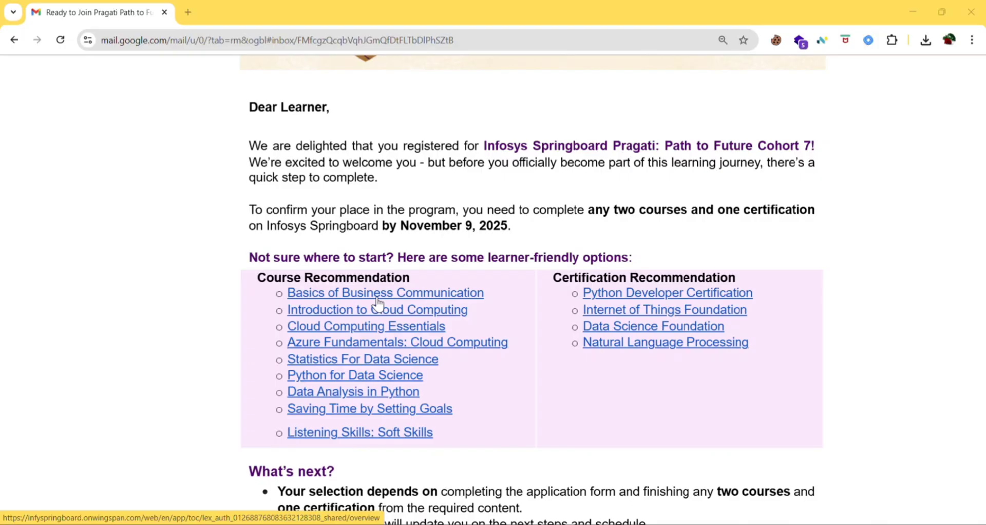
# Open the Basics of Business Communication course link, landing on the Springboard login page
pyautogui.click(385, 293)
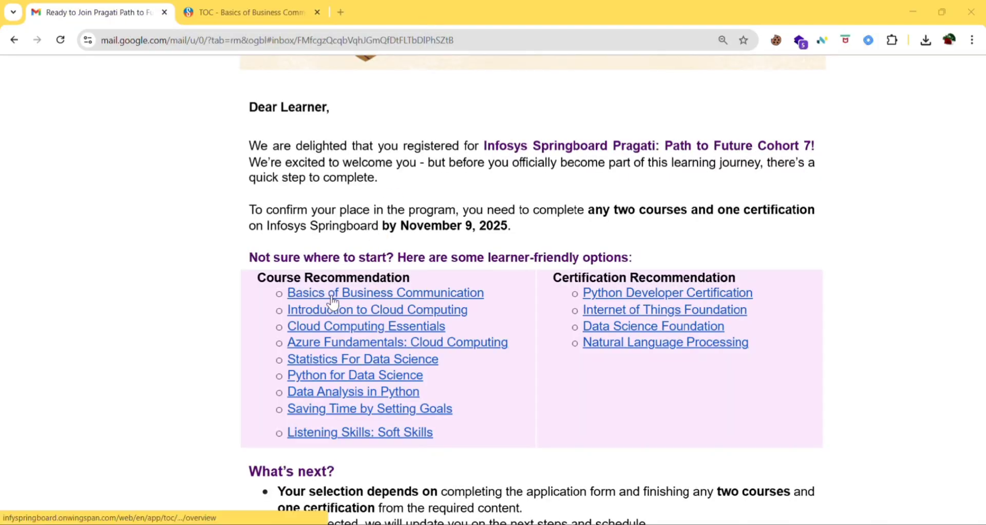
pyautogui.moveTo(367, 294)
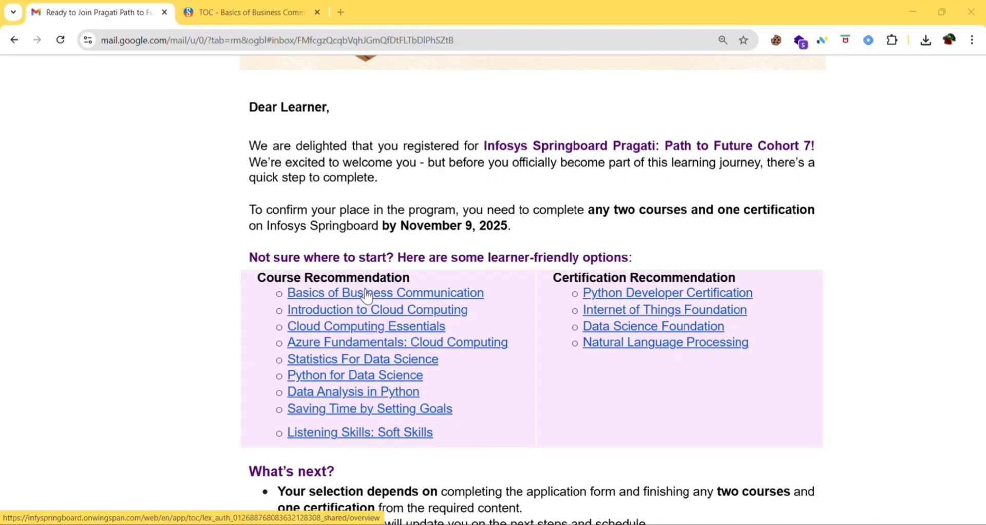
pyautogui.click(385, 292)
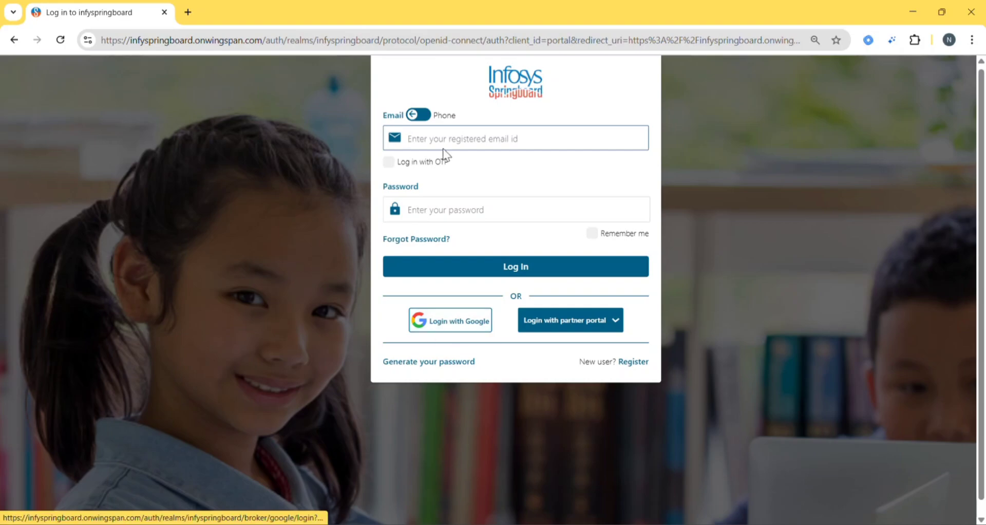
# Sign in to Infosys Springboard with the Google account
pyautogui.click(515, 137)
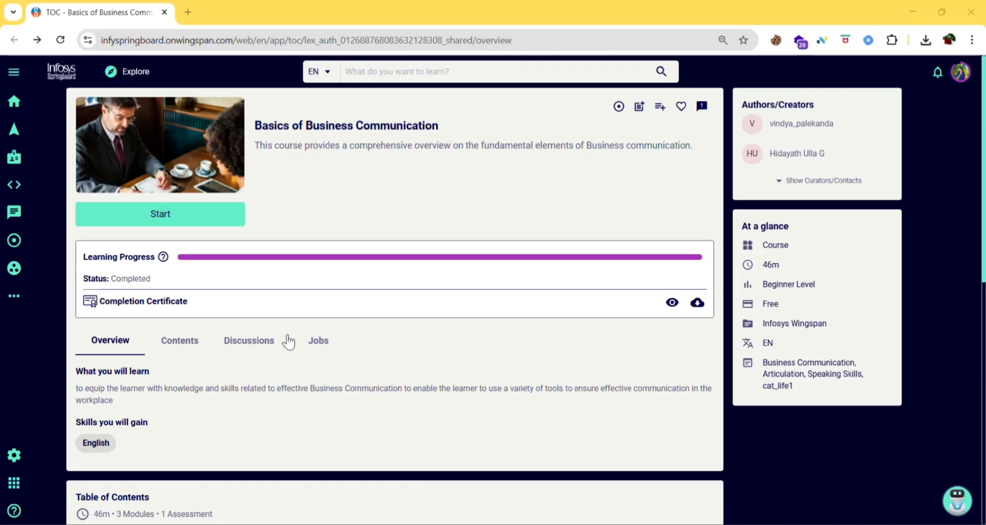
# Open the Basics of Business Communications Assessment instructions (15 questions, 15 minutes)
pyautogui.click(161, 214)
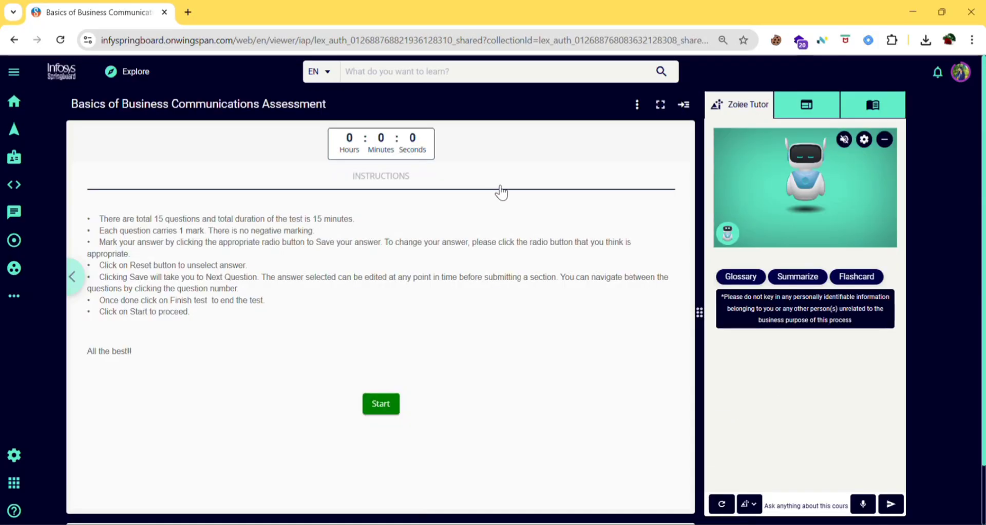
# Show the contents panel listing three modules and the assessment, all marked done
pyautogui.click(805, 105)
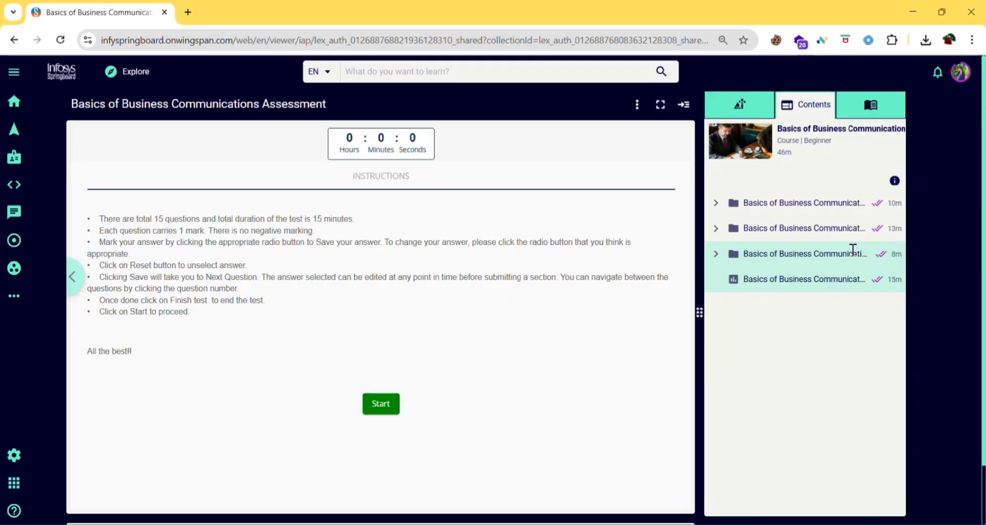
pyautogui.click(803, 279)
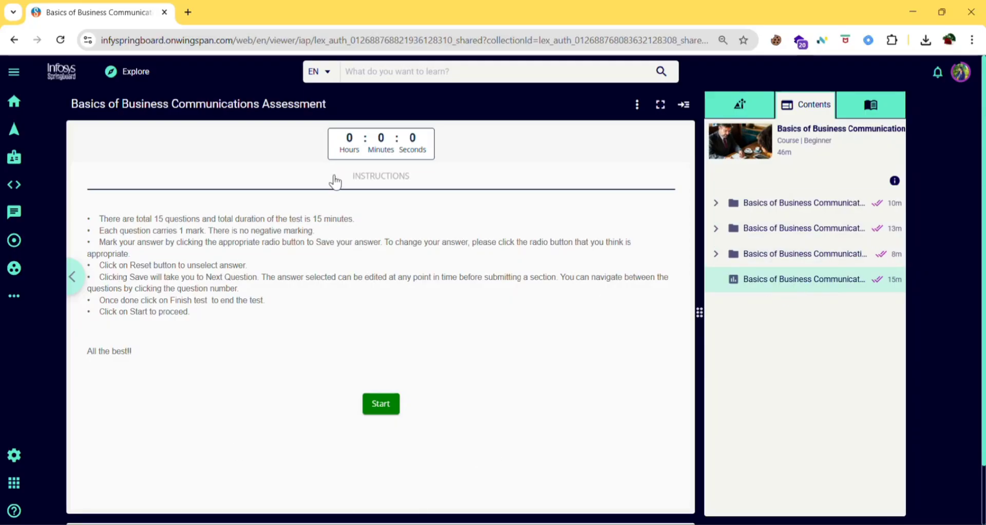
pyautogui.moveTo(332, 264)
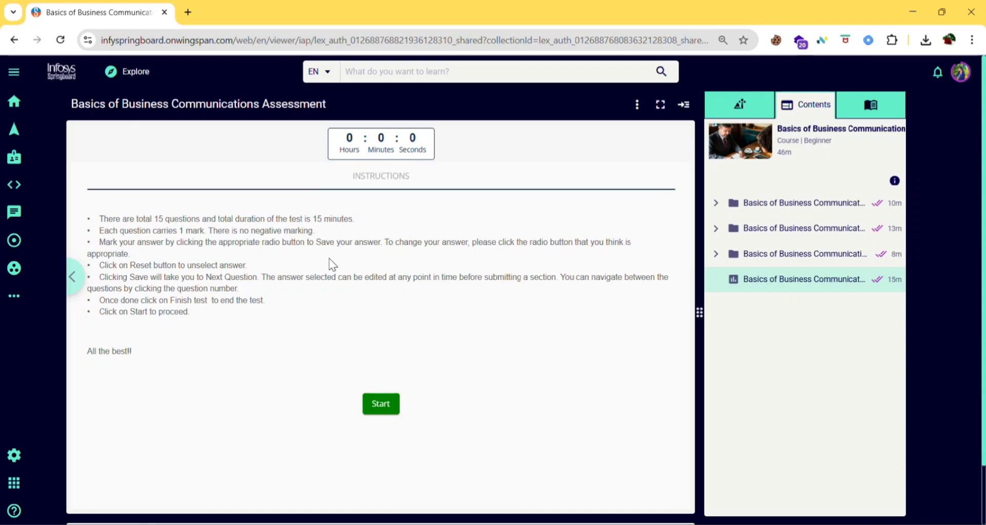
pyautogui.moveTo(309, 307)
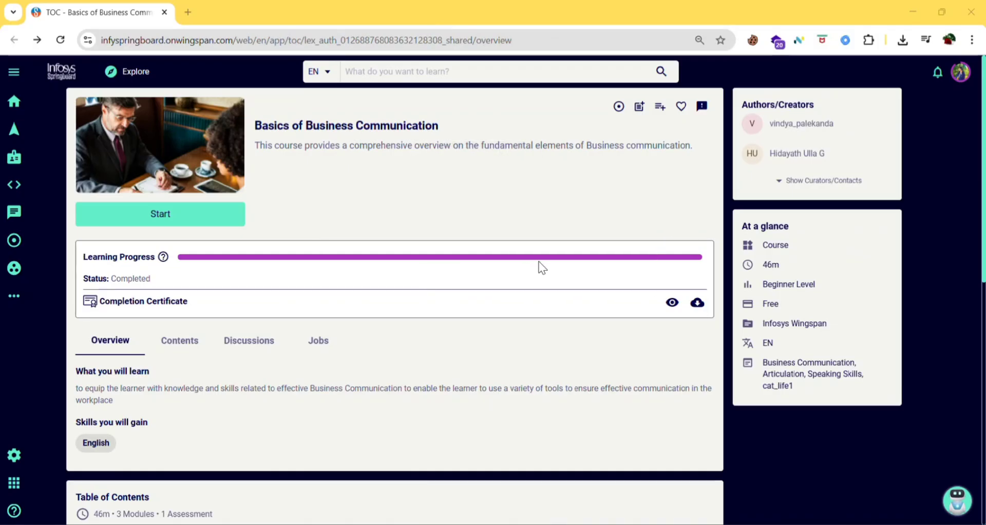
pyautogui.moveTo(671, 302)
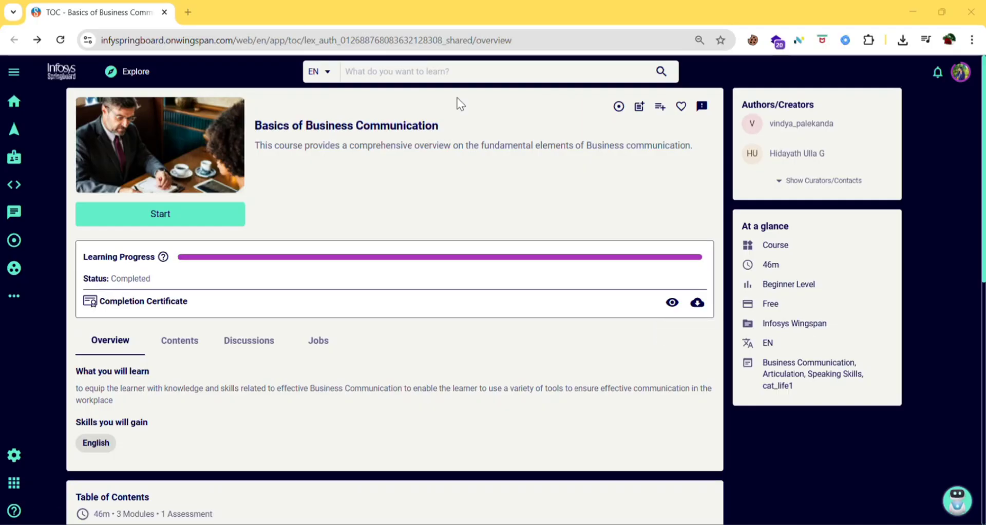
pyautogui.moveTo(462, 128)
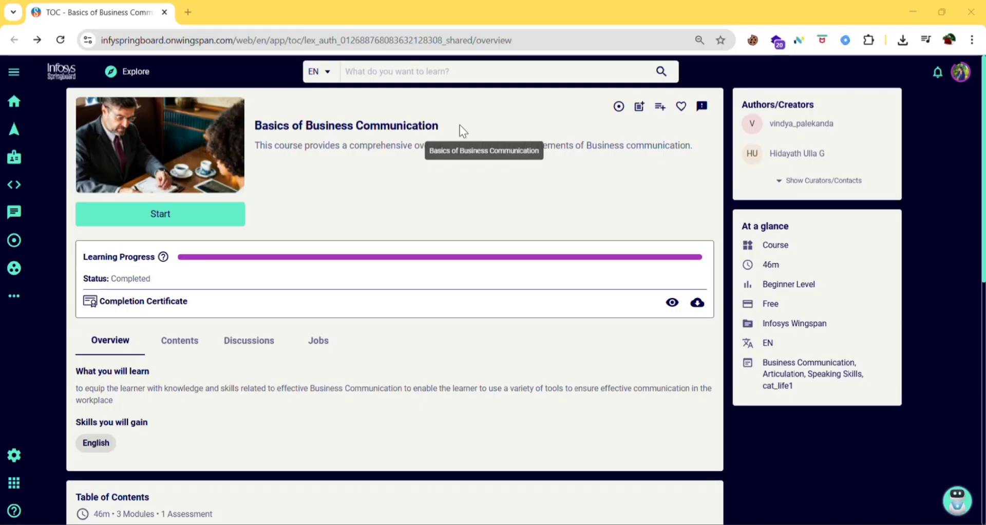
# Return to the course's TOC overview showing it as completed
pyautogui.click(94, 12)
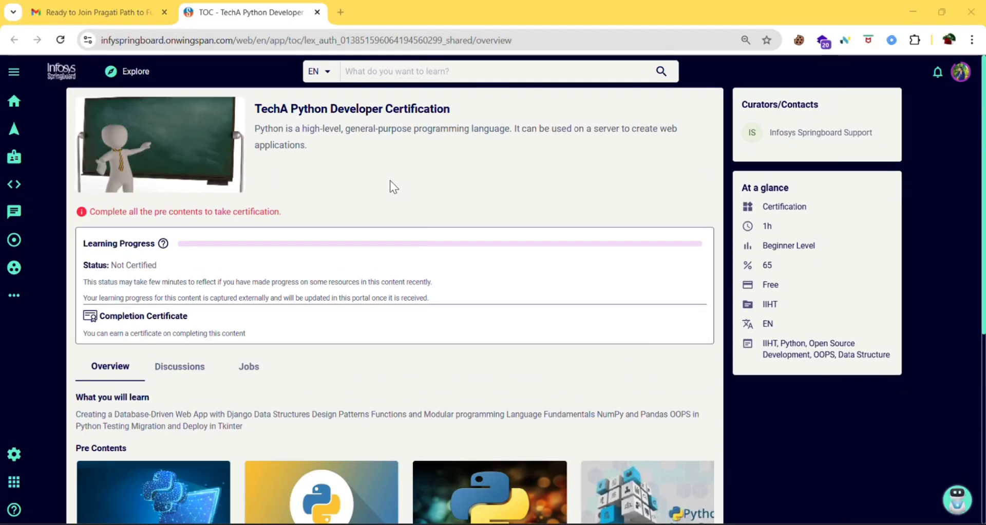
# Scroll the TechA Python Developer Certification page down to its Pre Contents courses
pyautogui.scroll(-3)
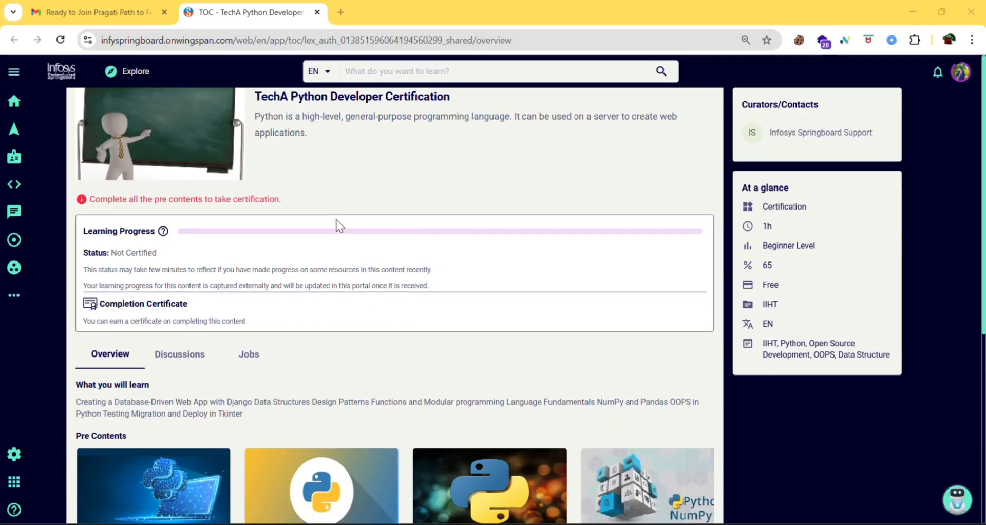
pyautogui.scroll(-3)
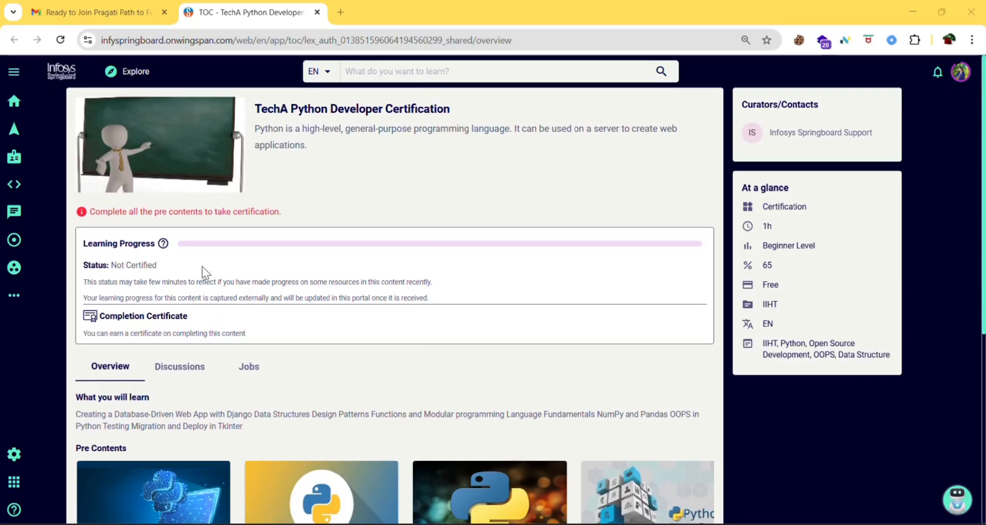
pyautogui.moveTo(243, 294)
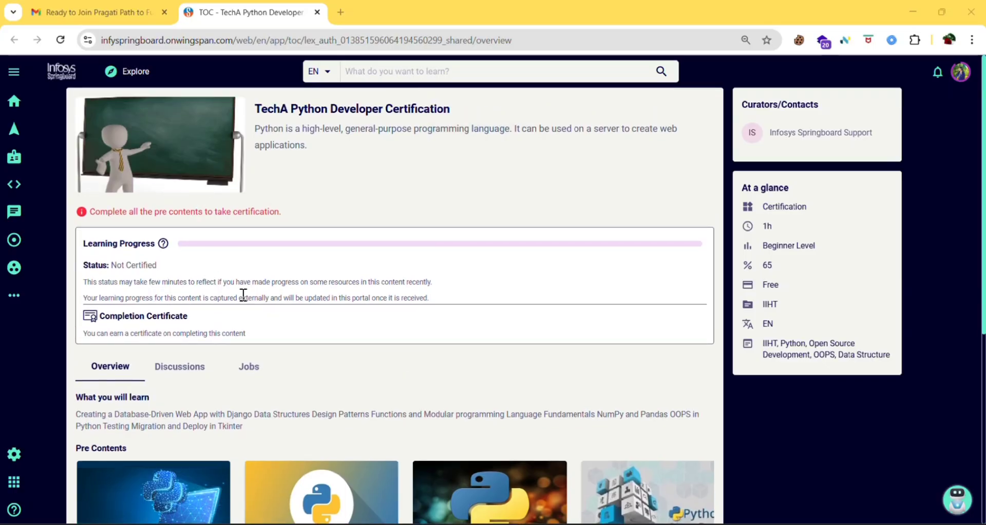
pyautogui.moveTo(332, 263)
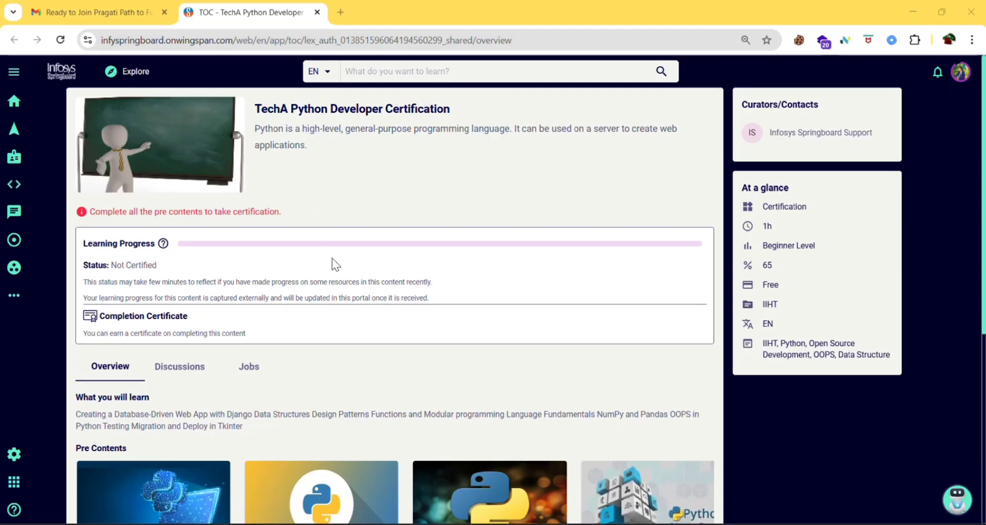
pyautogui.moveTo(760, 260)
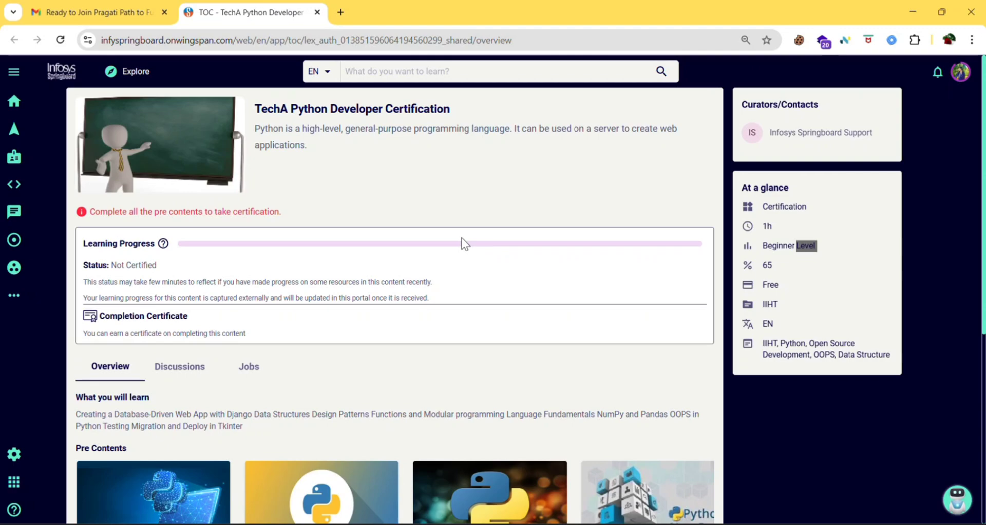
pyautogui.moveTo(429, 32)
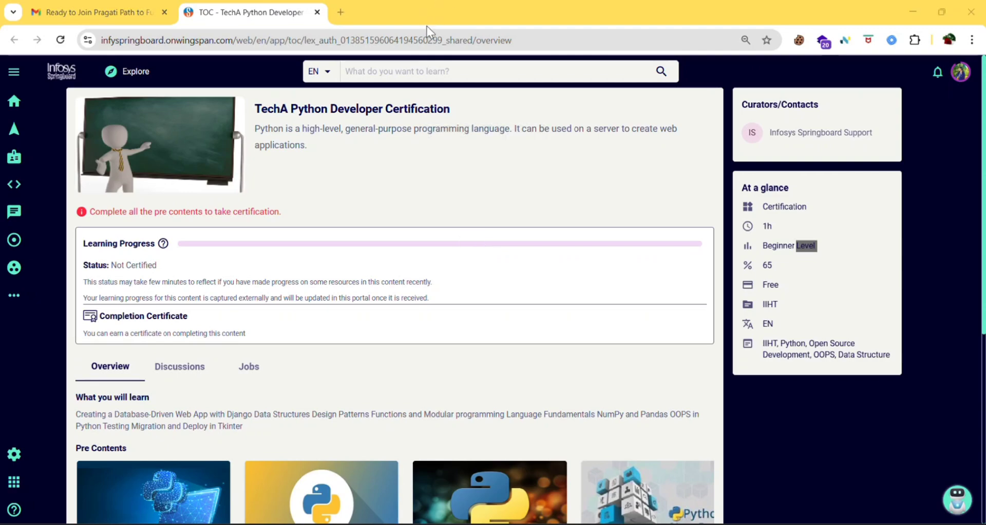
pyautogui.moveTo(370, 276)
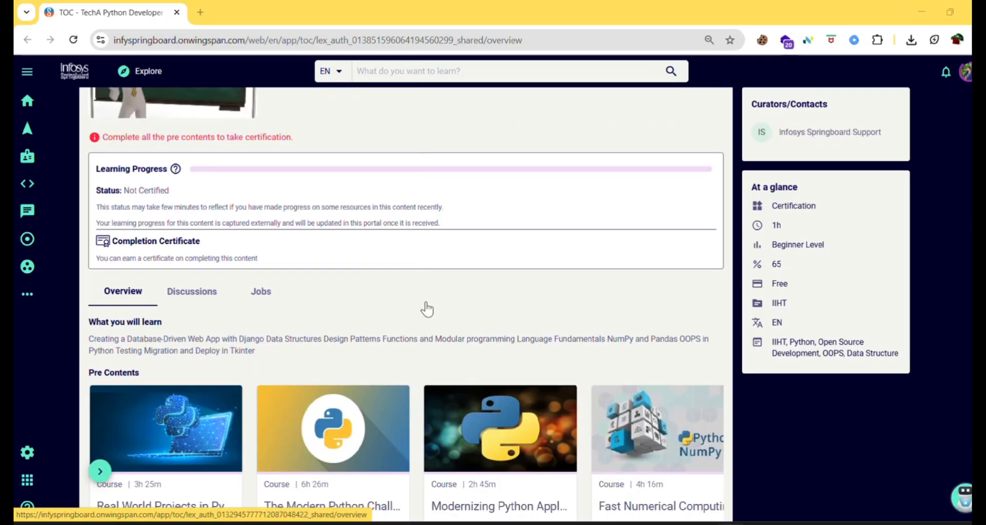
# Start the Real World Projects in Python 3.x course and open its Assessment, which shows a redirectUrl error
pyautogui.scroll(-3)
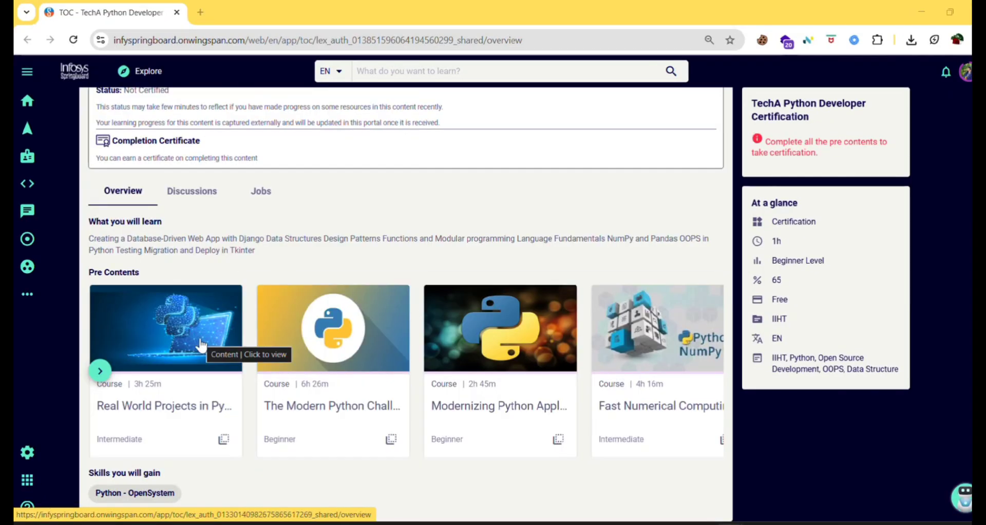
pyautogui.click(165, 328)
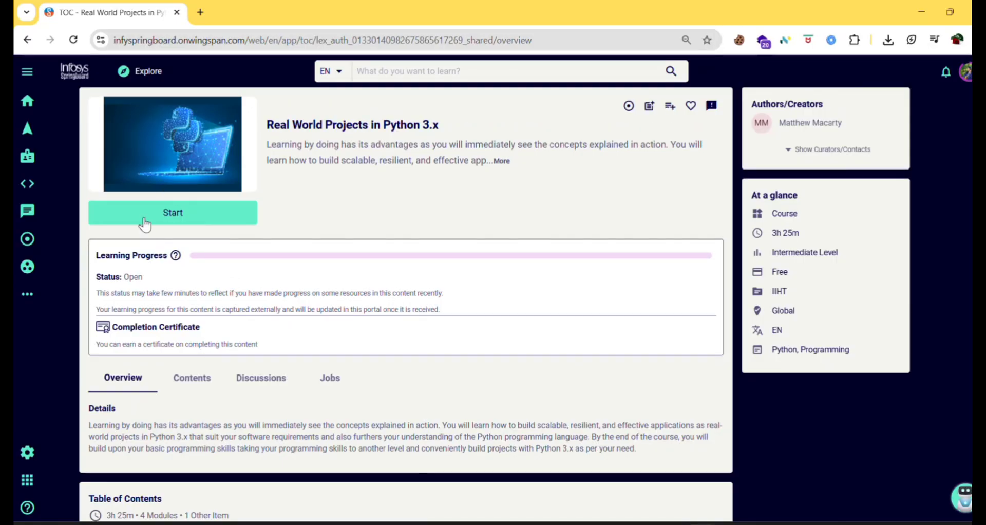
pyautogui.click(172, 211)
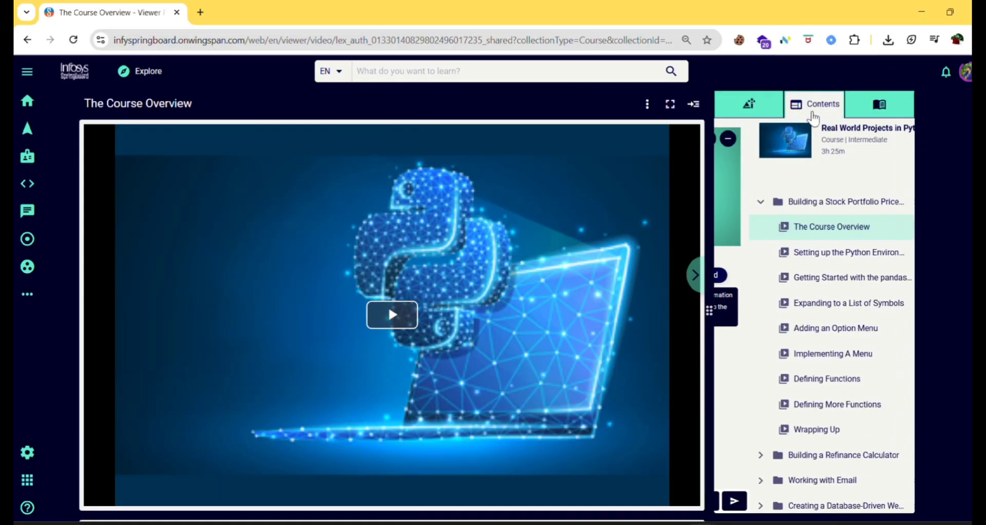
pyautogui.scroll(-3)
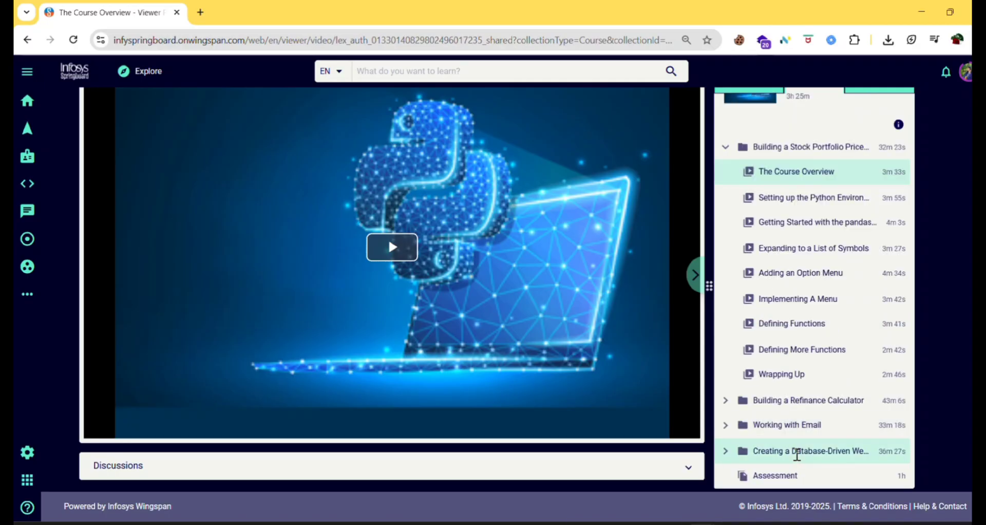
pyautogui.click(773, 476)
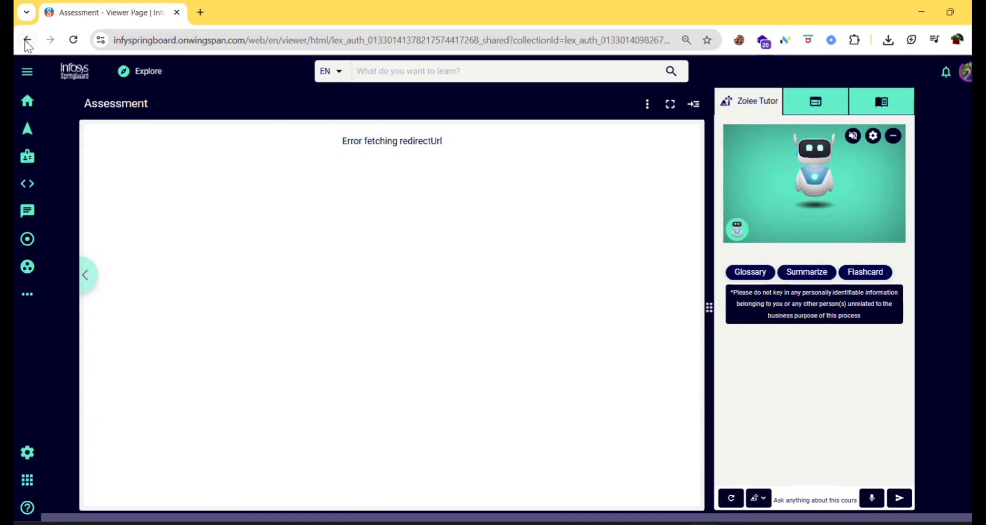
# Go back to the TechA Python Developer Certification page
pyautogui.click(27, 40)
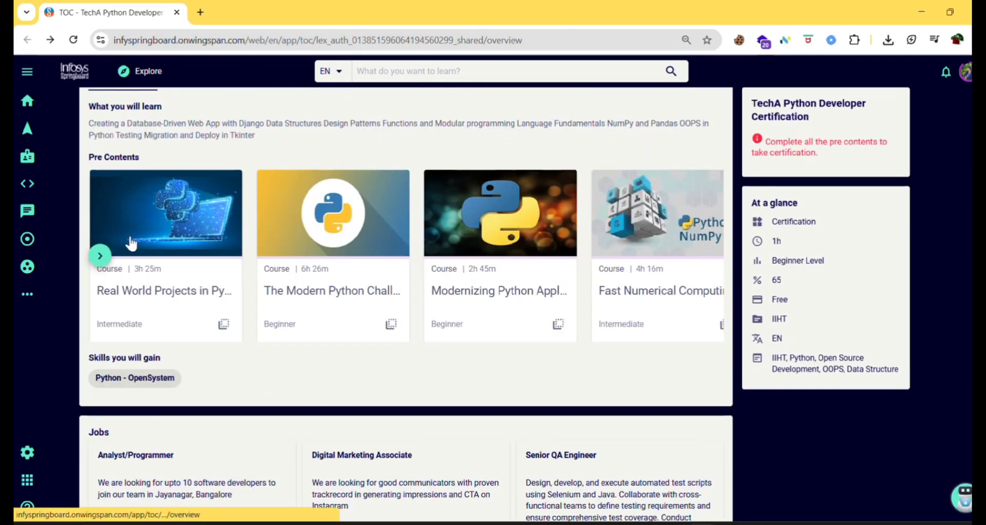
pyautogui.moveTo(460, 257)
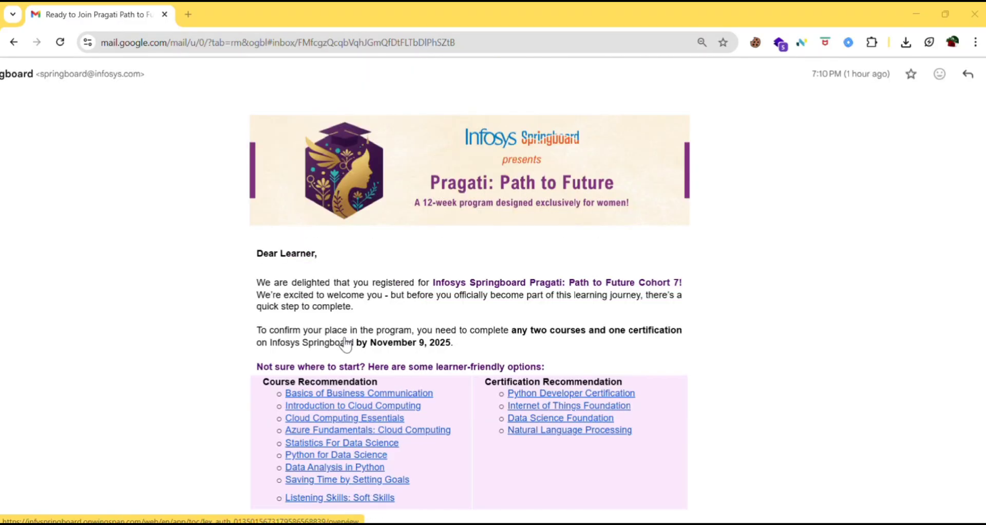
# Scroll through the Pragati: Path to Future email's course and certification recommendations in Gmail
pyautogui.scroll(-3)
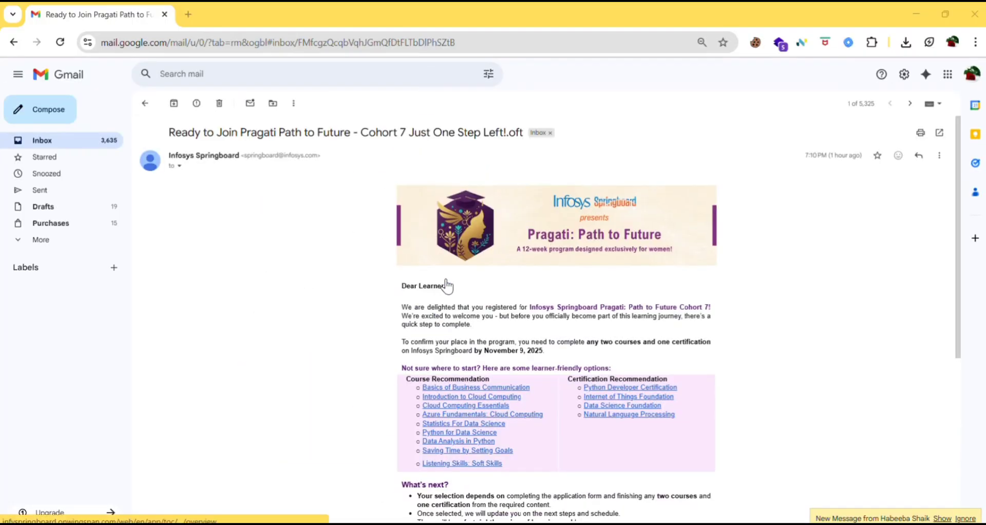
pyautogui.scroll(-3)
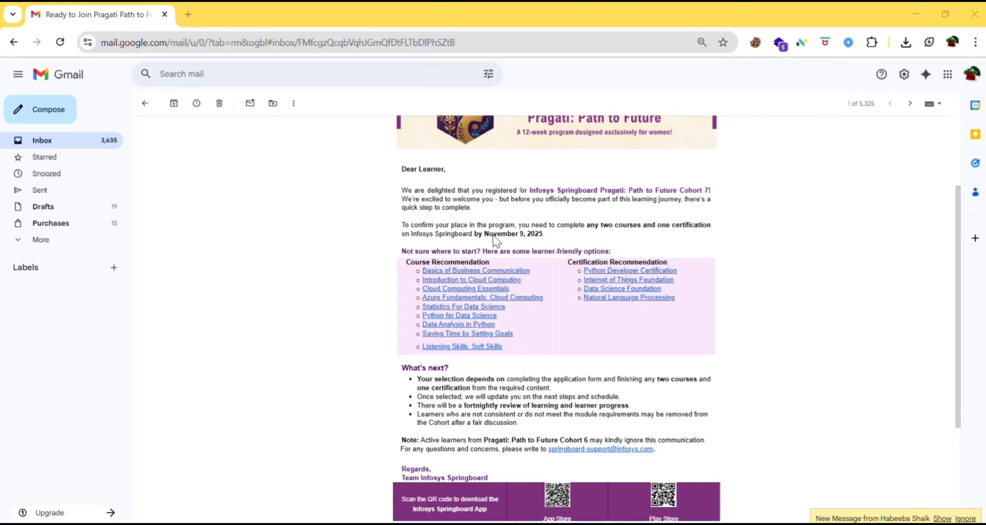
pyautogui.scroll(3)
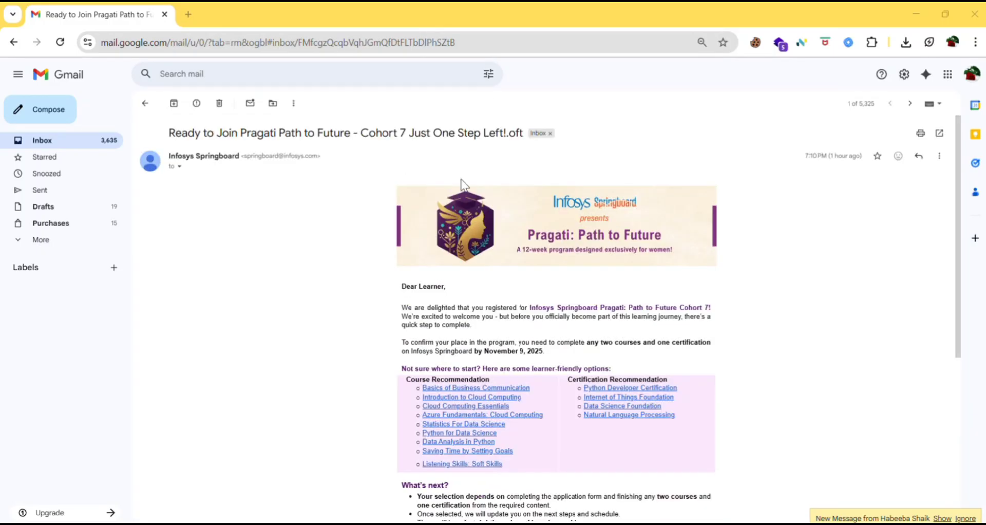
pyautogui.scroll(-3)
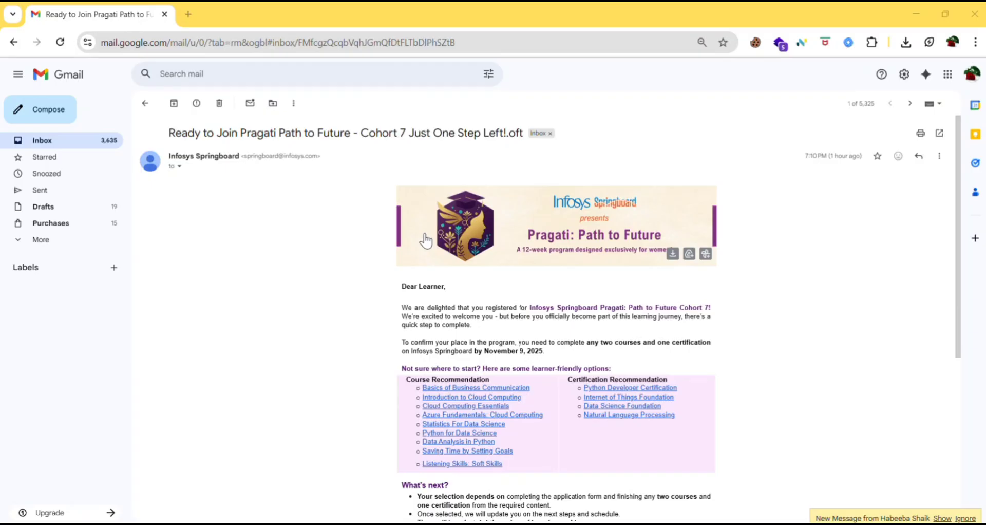
pyautogui.moveTo(508, 283)
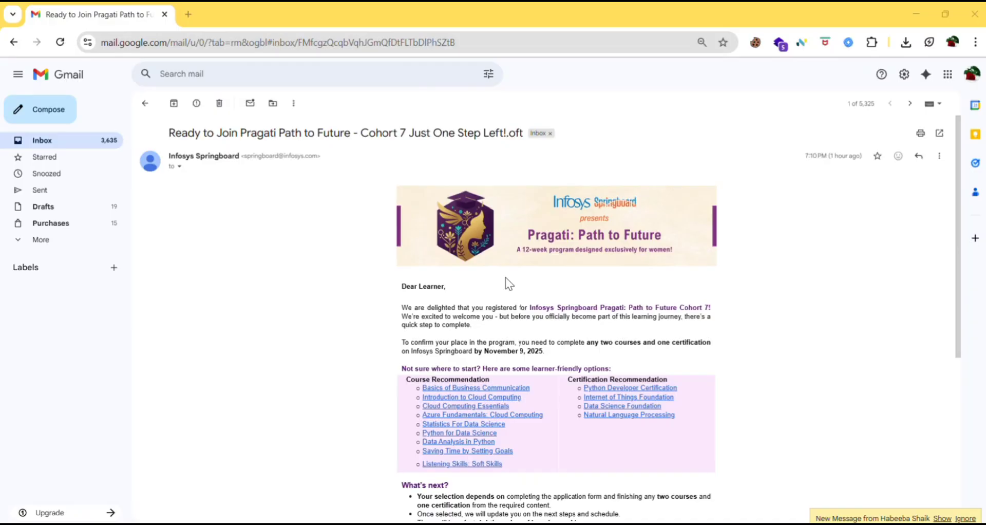
pyautogui.moveTo(438, 178)
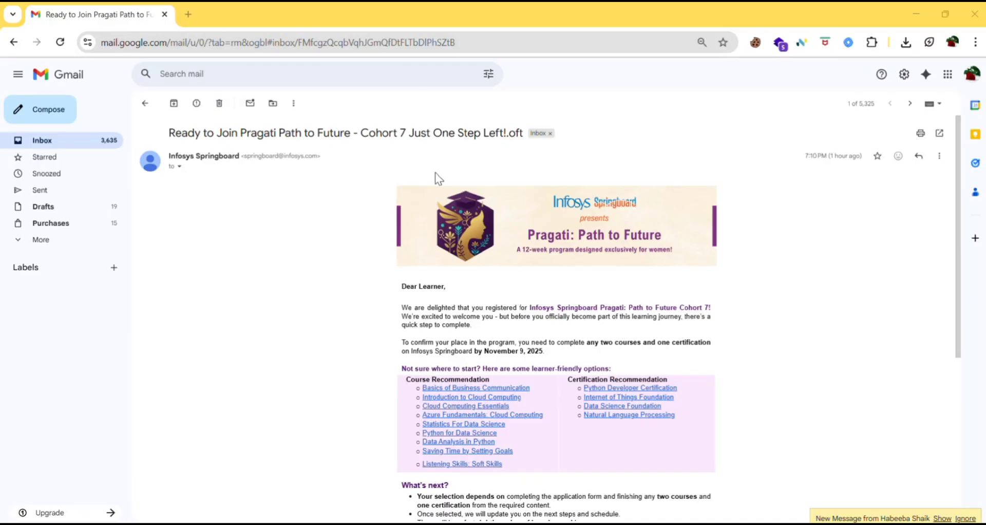